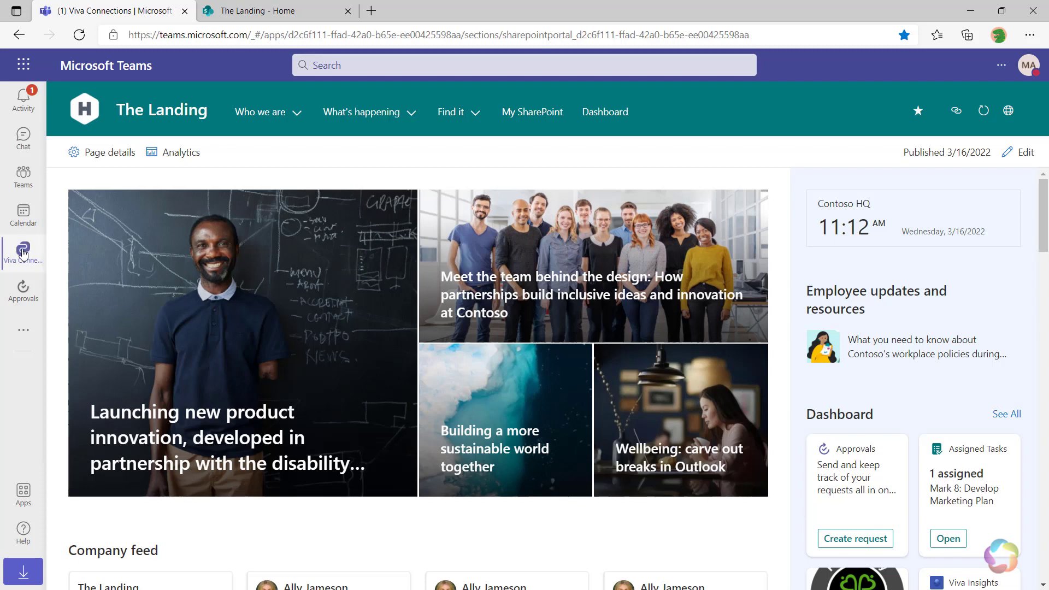
mouse_move(34, 260)
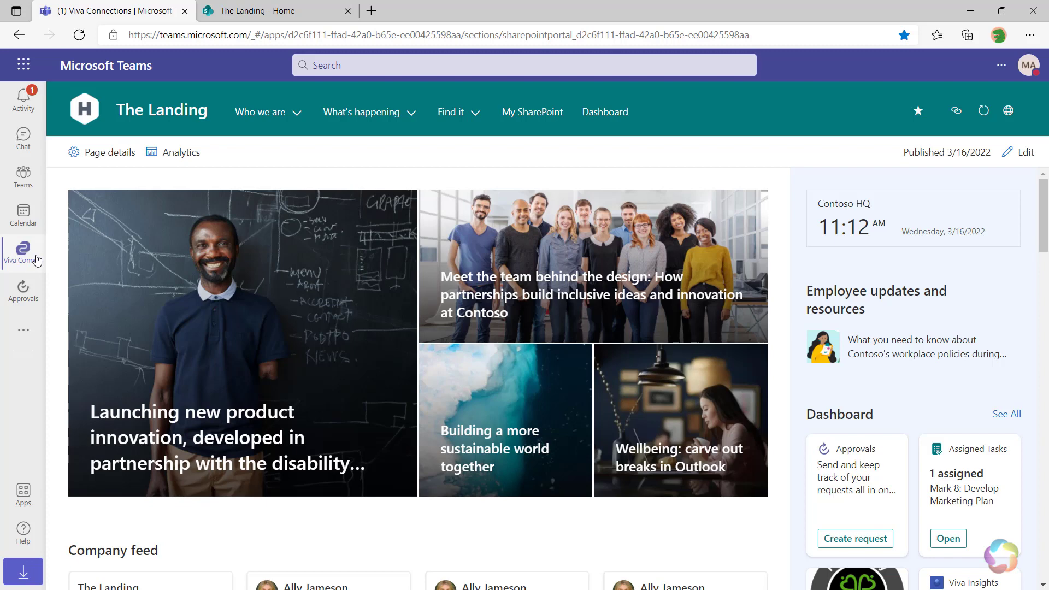
left_click(23, 251)
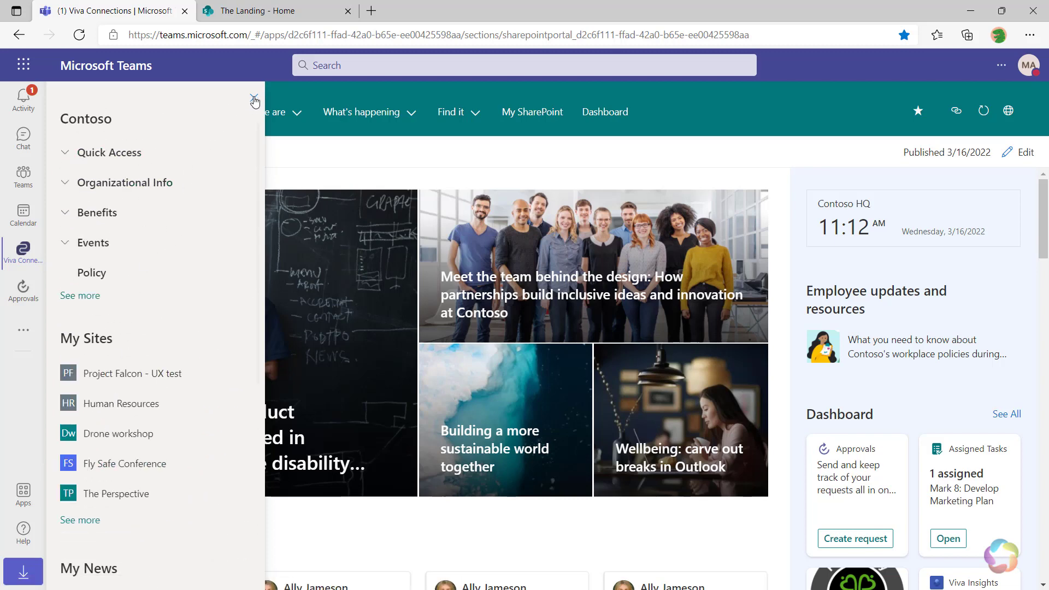
left_click(255, 101)
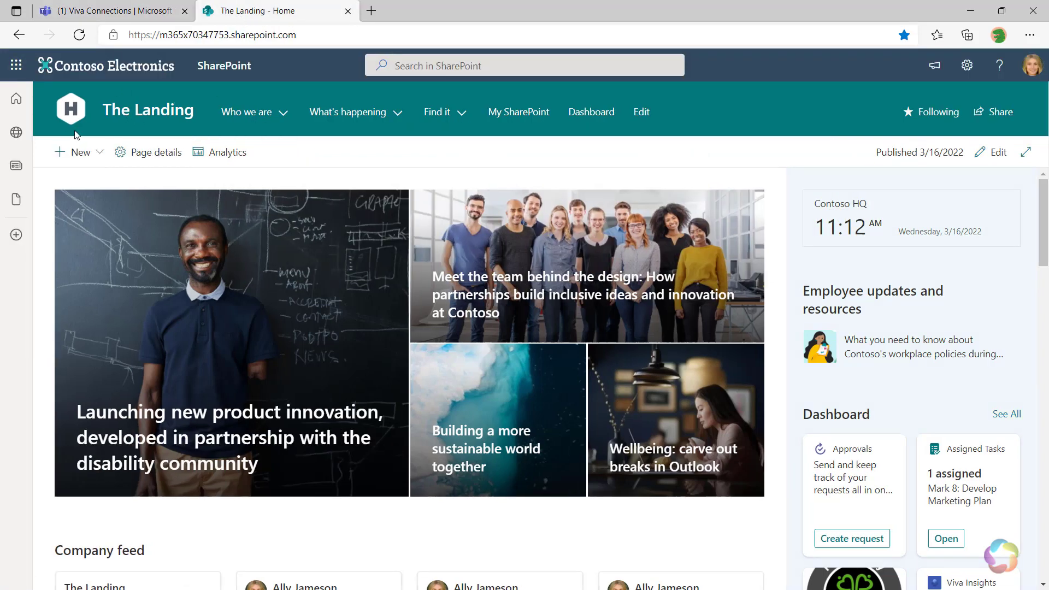
left_click(76, 151)
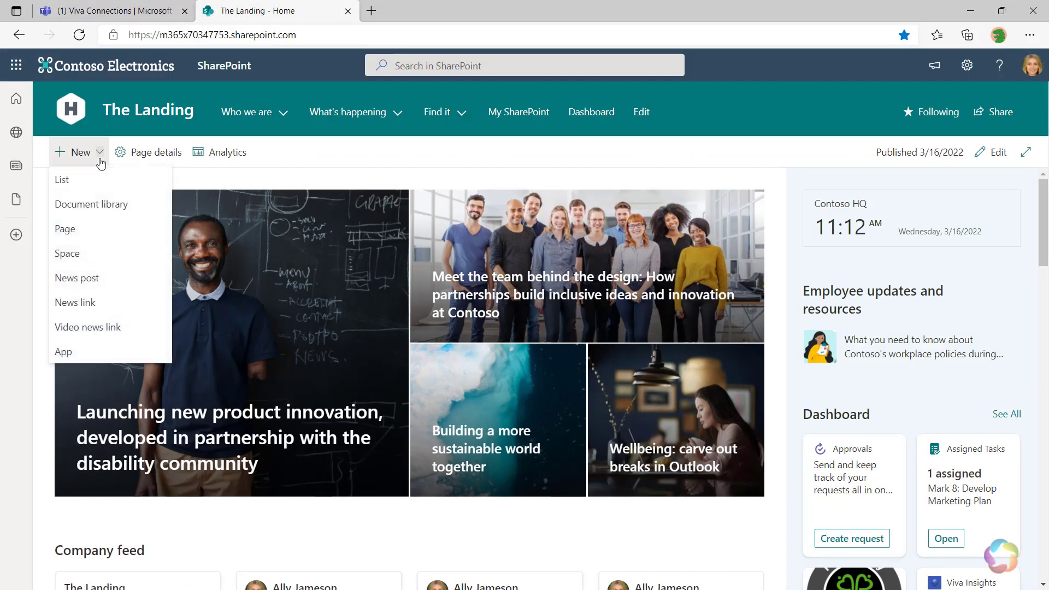
left_click(107, 11)
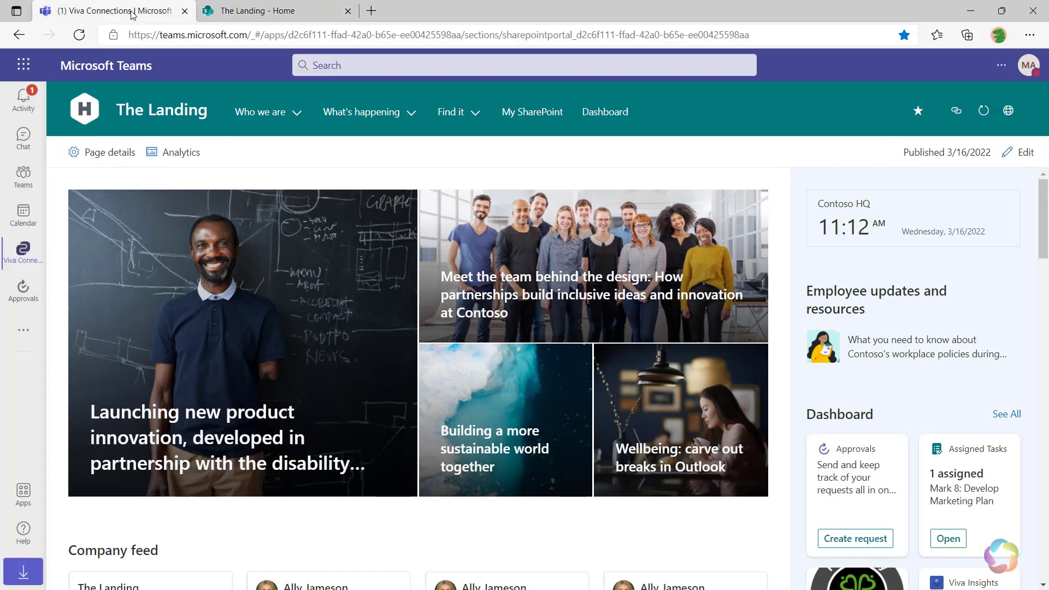